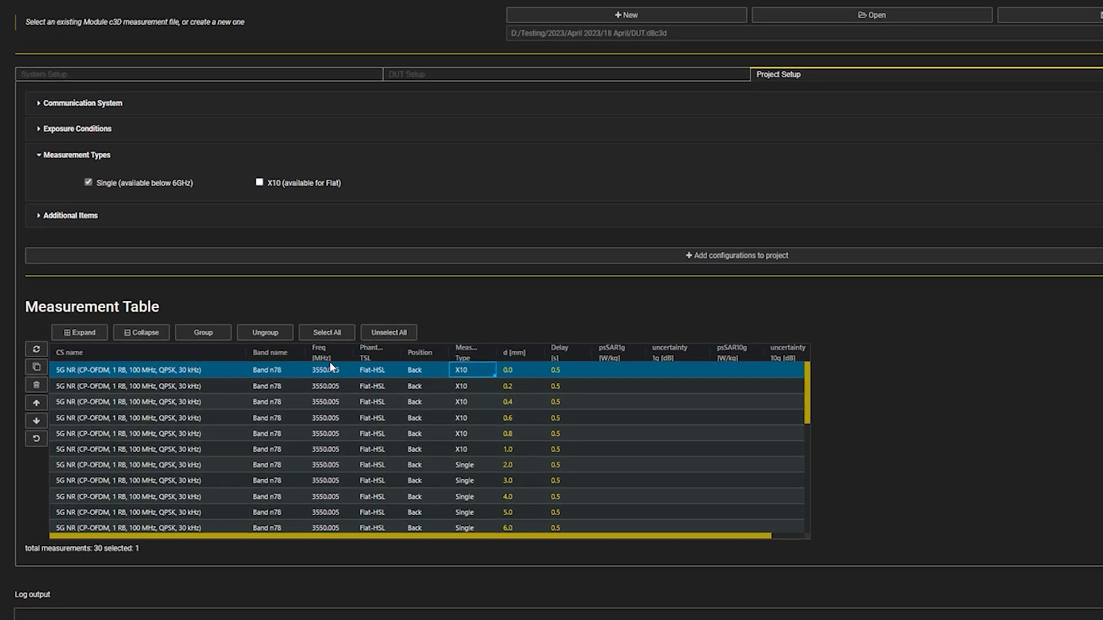
- Review the measurement list, highlighting the test position and the first three distance values
{"action": "scroll", "scroll_direction": "down", "scroll_amount": 3}
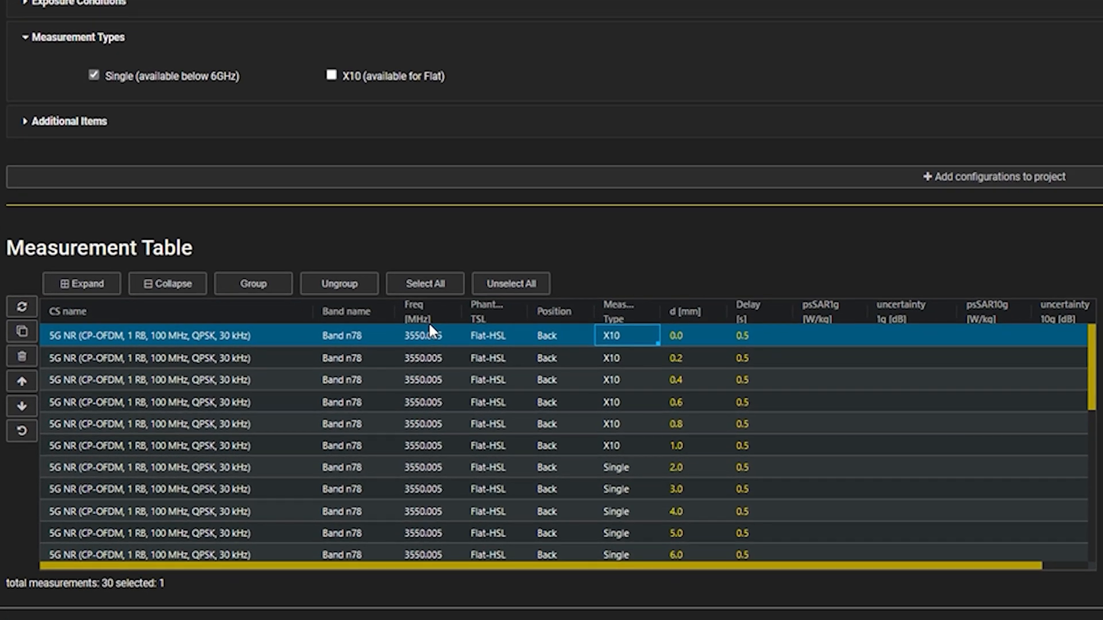
{"action": "mouse_move", "coordinate": [110, 331]}
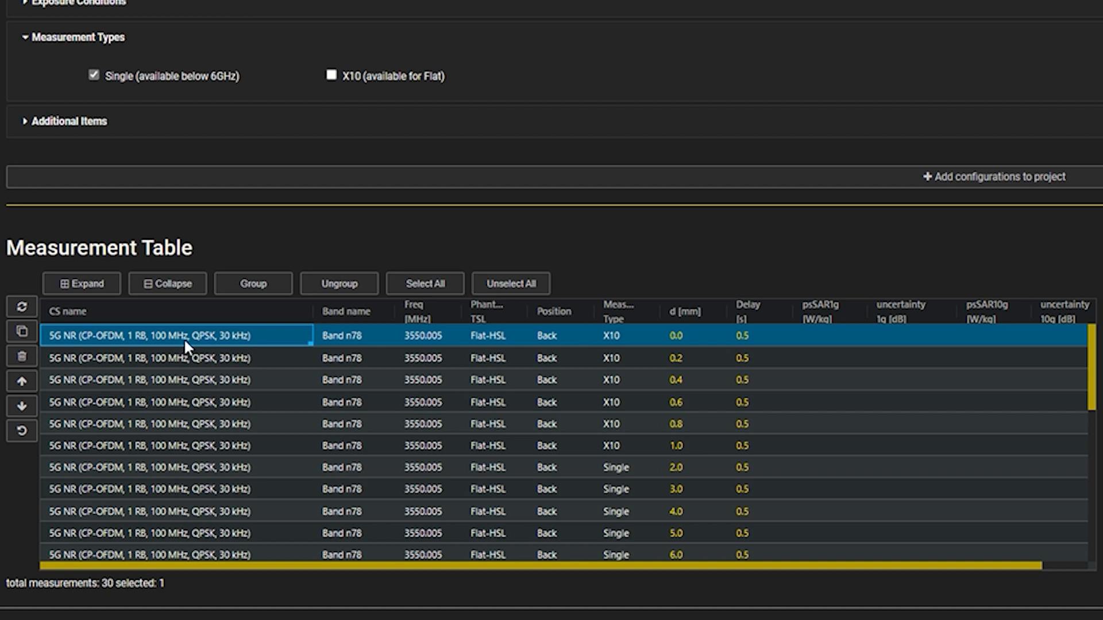
{"action": "mouse_move", "coordinate": [1042, 577]}
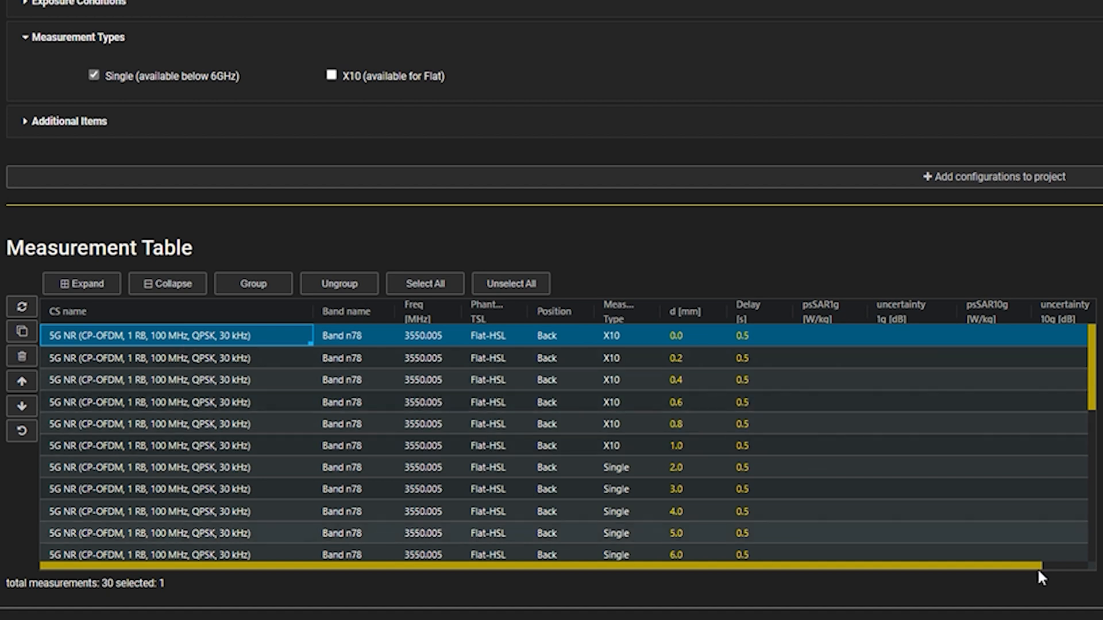
{"action": "mouse_move", "coordinate": [1069, 612]}
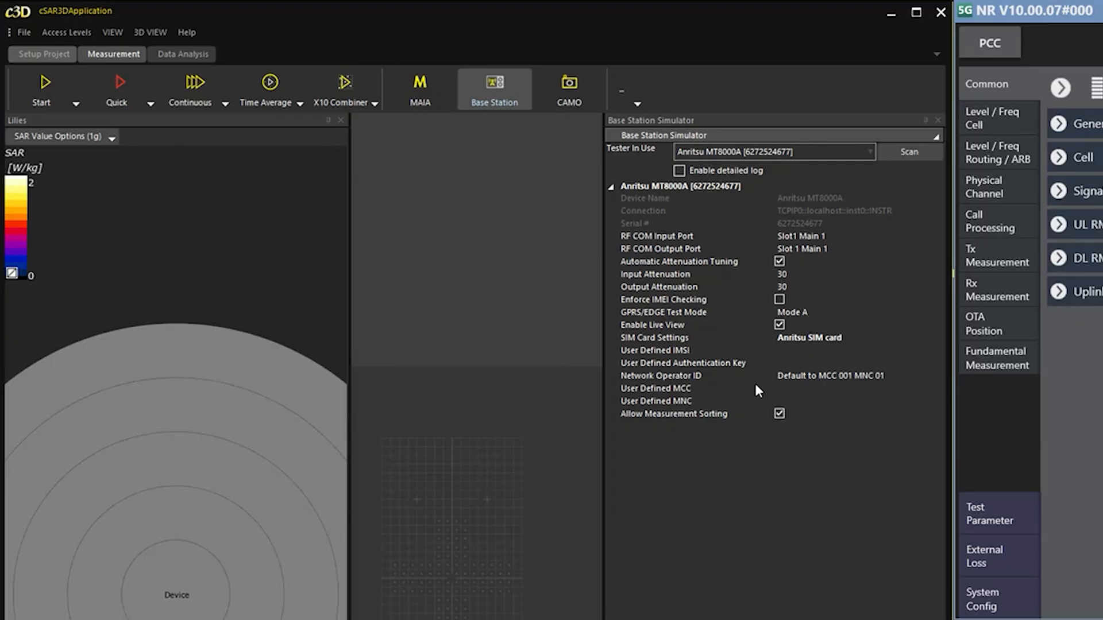
{"action": "left_click", "coordinate": [773, 151]}
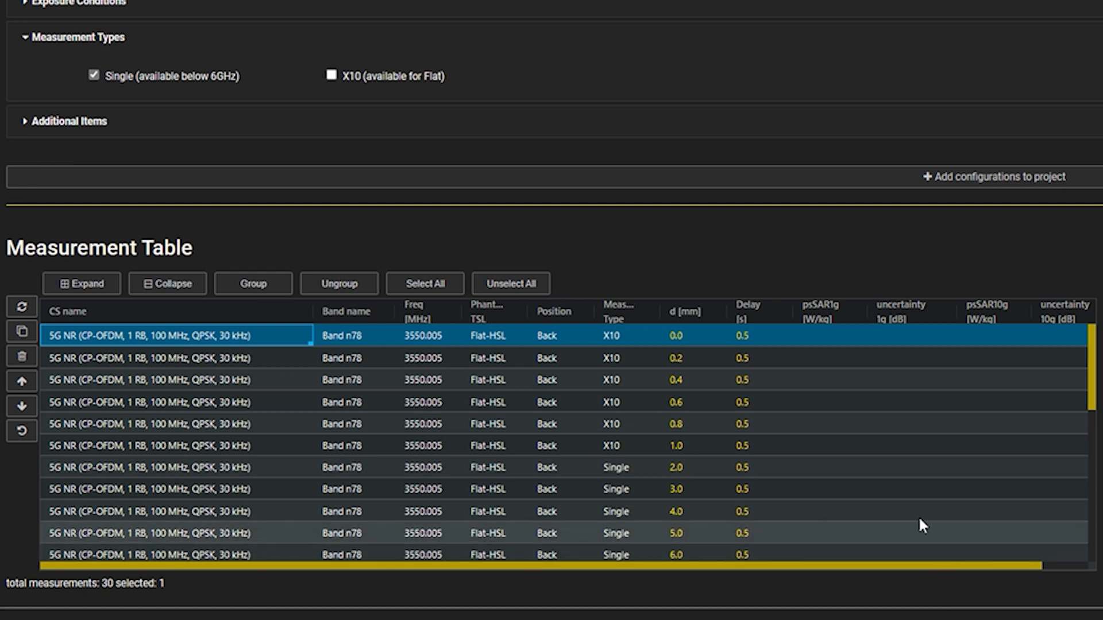
{"action": "mouse_move", "coordinate": [547, 343]}
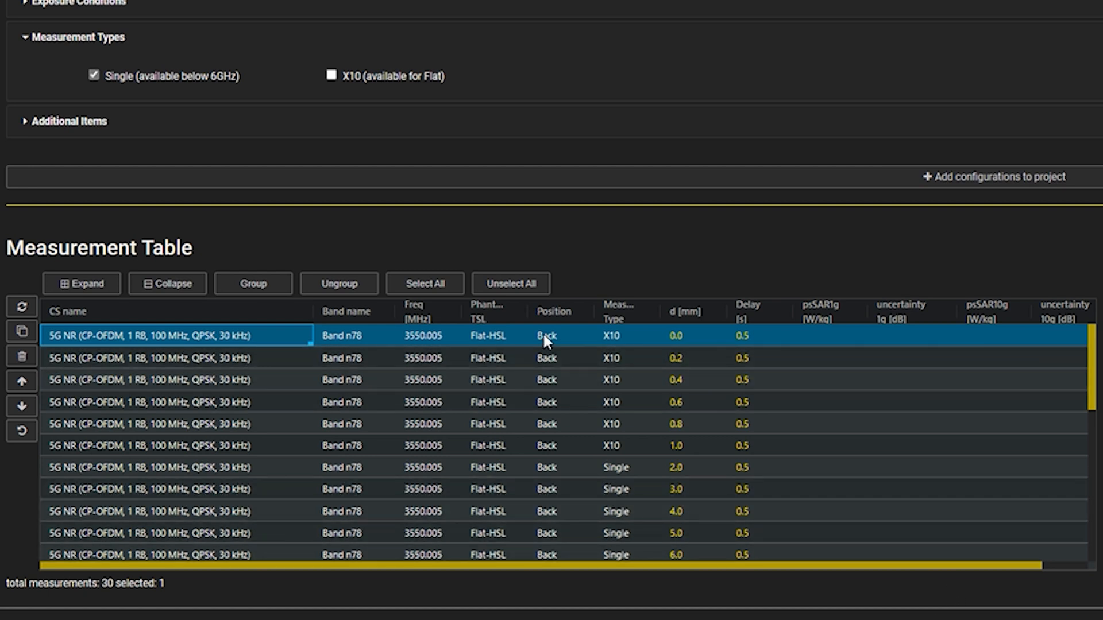
{"action": "left_click", "coordinate": [552, 335]}
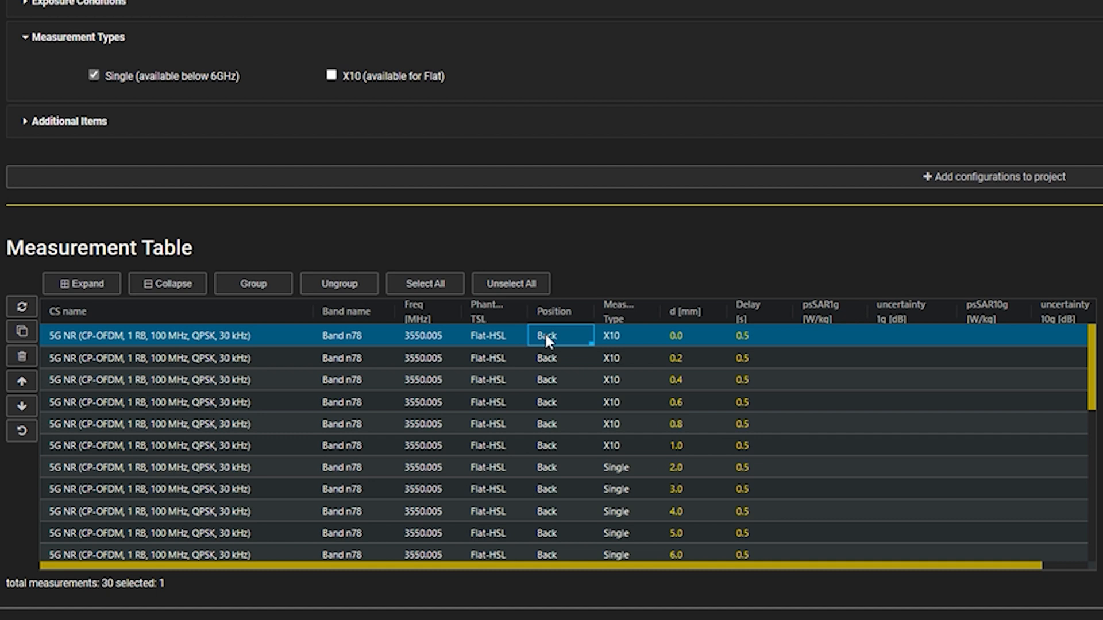
{"action": "mouse_move", "coordinate": [661, 360]}
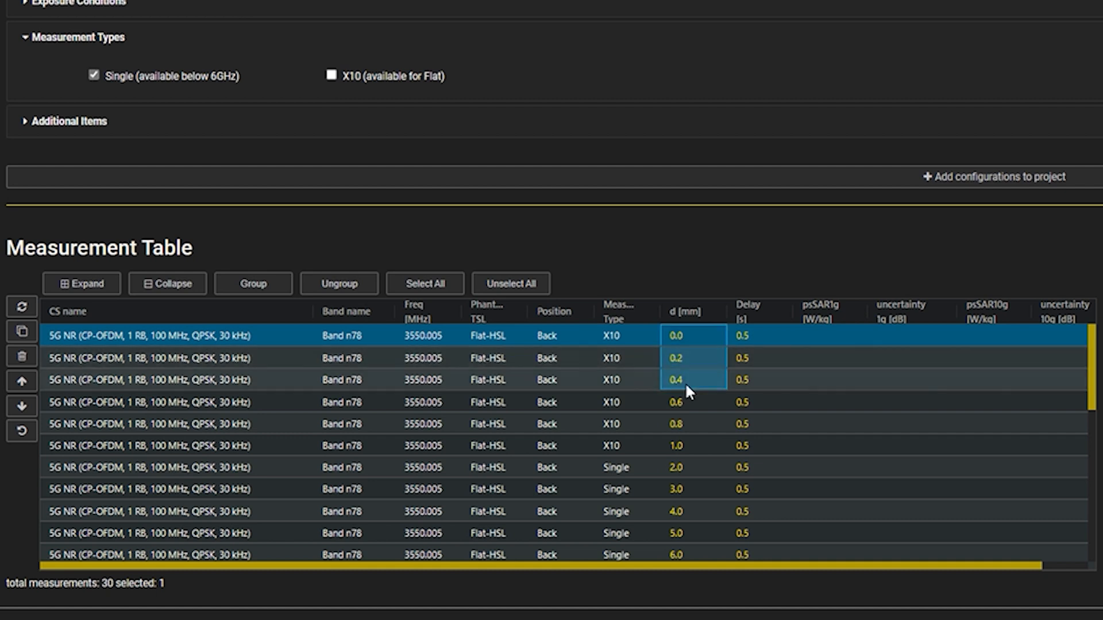
{"action": "left_click", "coordinate": [677, 511]}
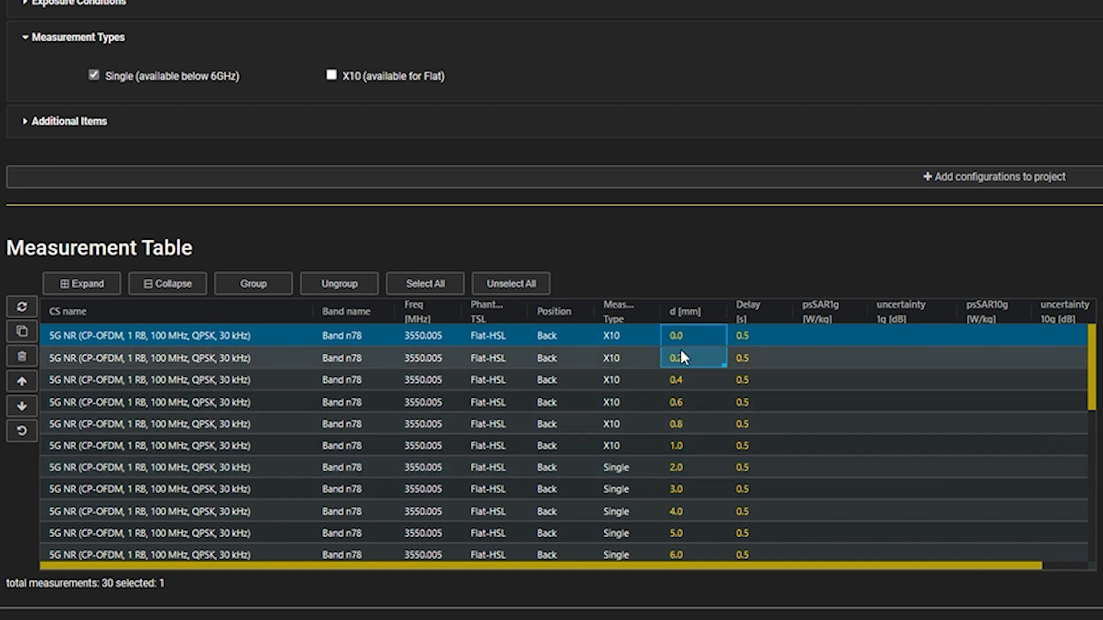
{"action": "left_click", "coordinate": [693, 380]}
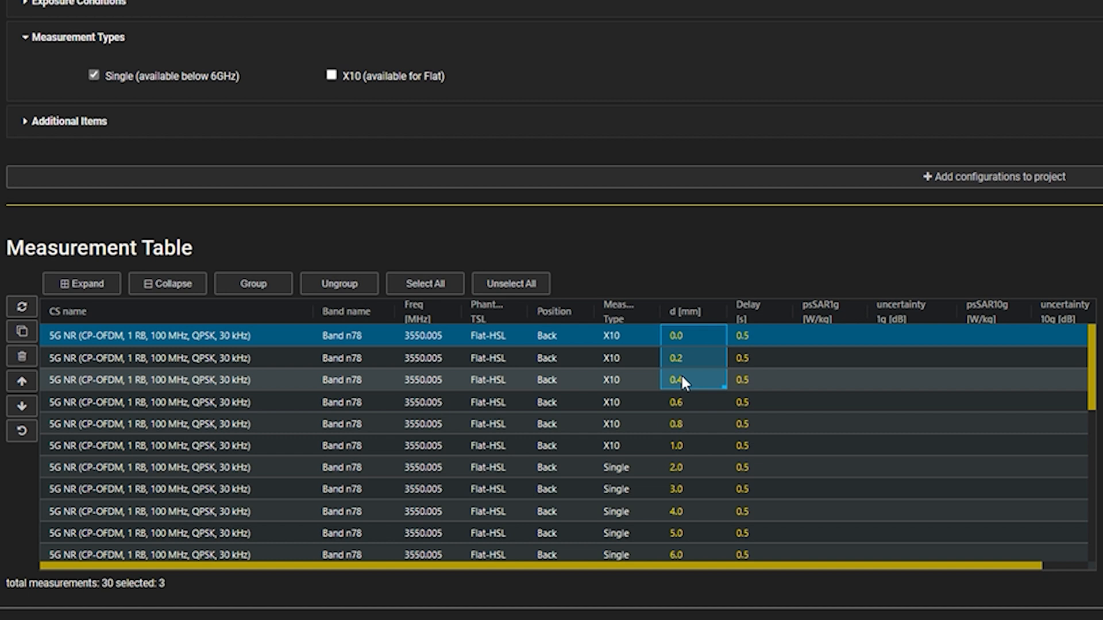
{"action": "left_click", "coordinate": [611, 336]}
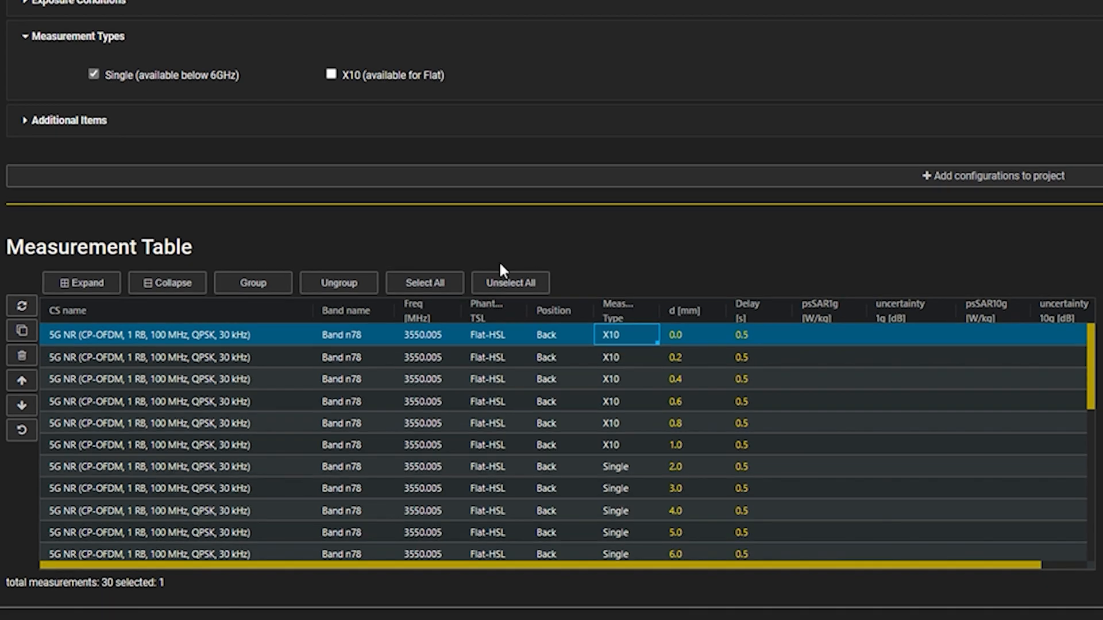
{"action": "scroll", "scroll_direction": "up", "scroll_amount": 3}
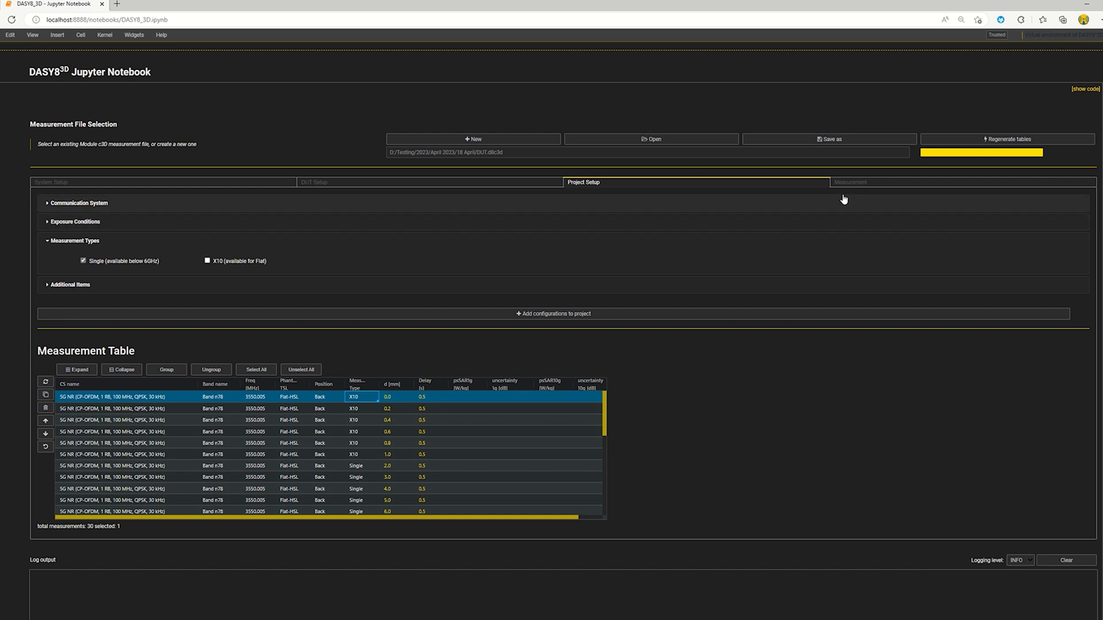
- Select all 30 measurements and launch the run, confirming the start dialog
{"action": "left_click", "coordinate": [850, 182]}
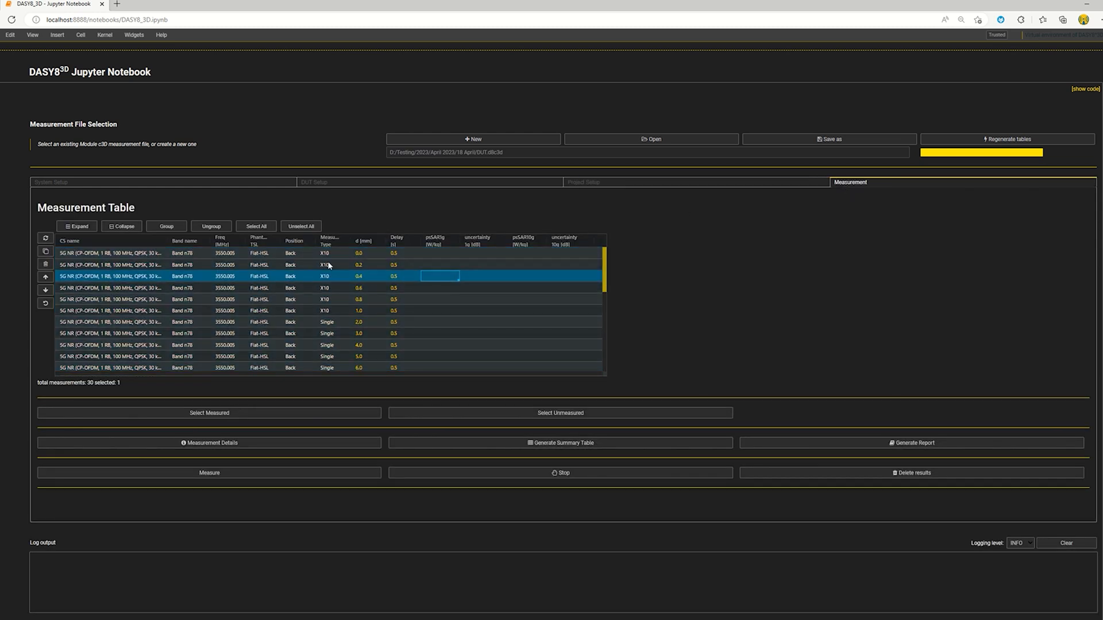
{"action": "left_click", "coordinate": [256, 226]}
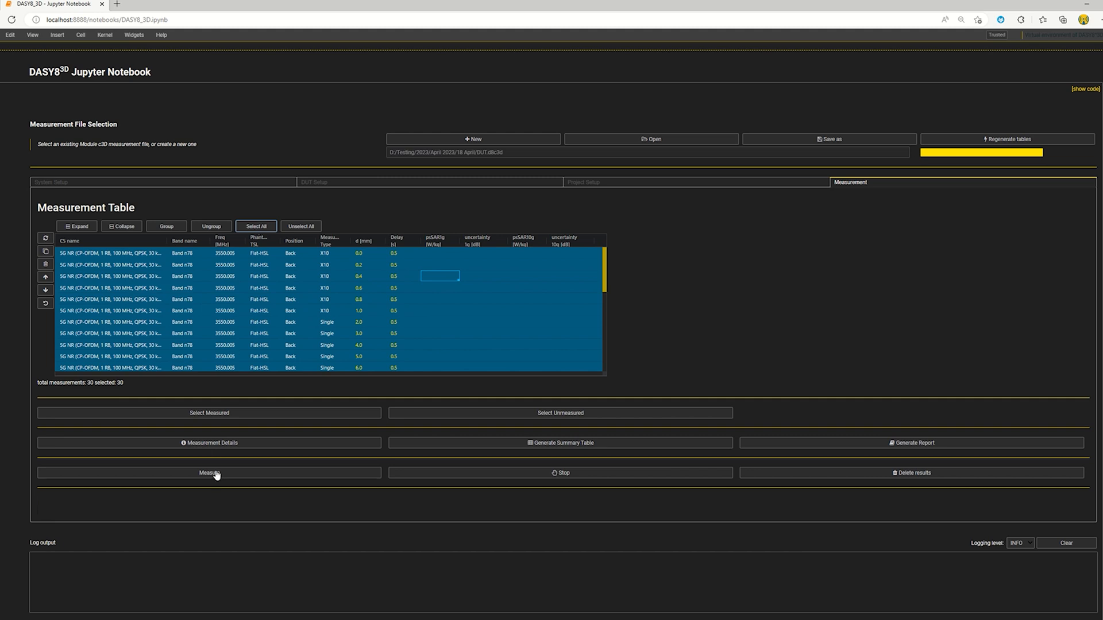
{"action": "left_click", "coordinate": [209, 472]}
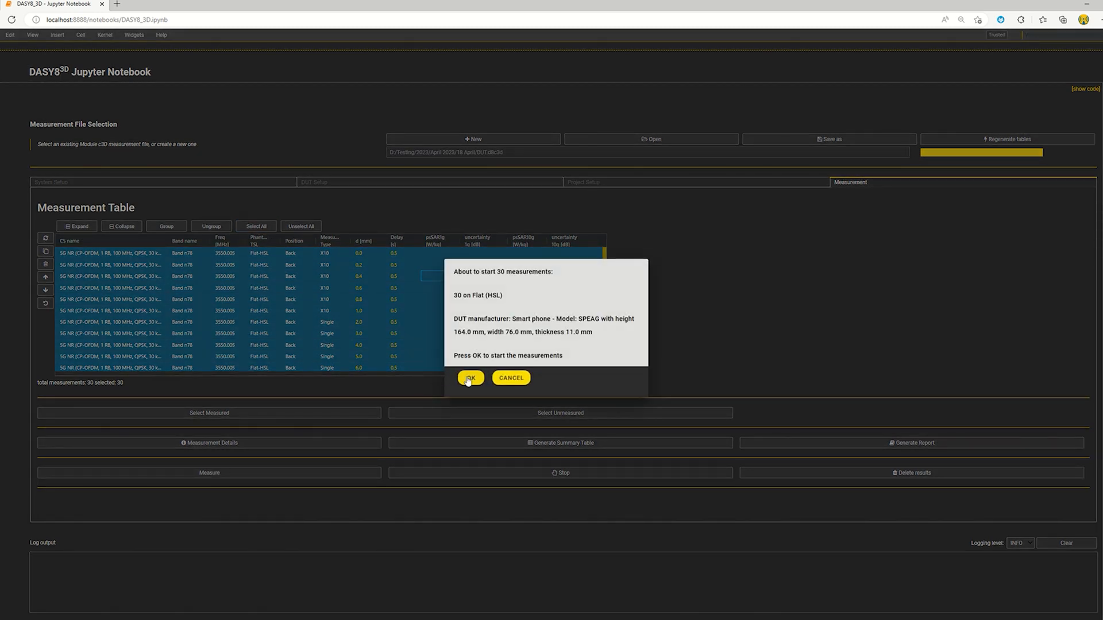
{"action": "left_click", "coordinate": [470, 378]}
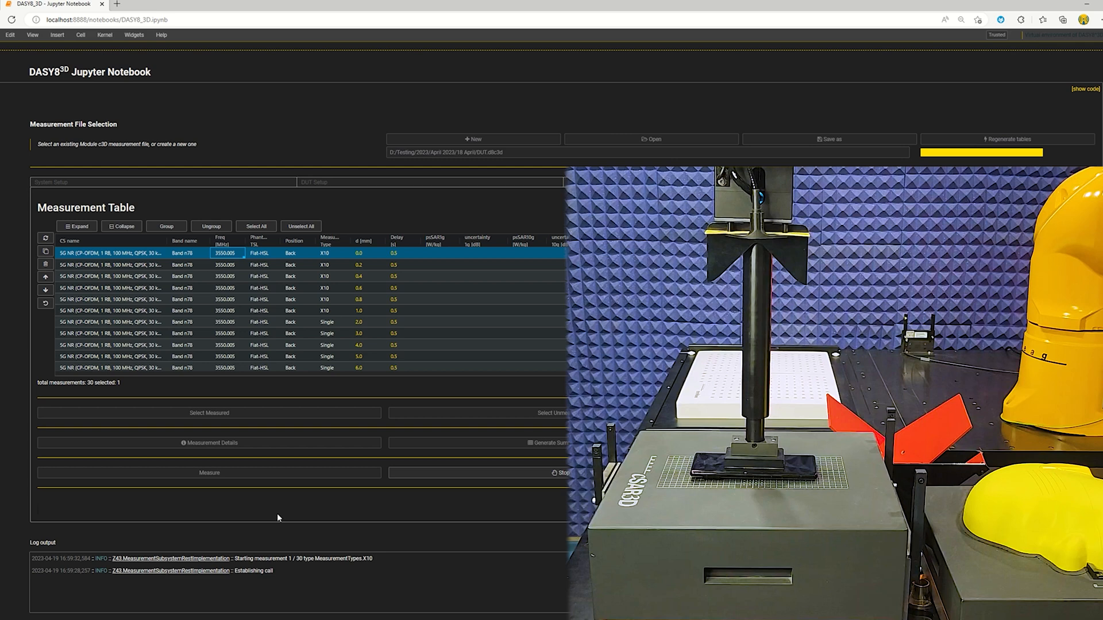
- Let the run complete so the table fills with psSAR1g/psSAR10g results, 4.87 W/kg at 0.0 mm
{"action": "left_click", "coordinate": [209, 442]}
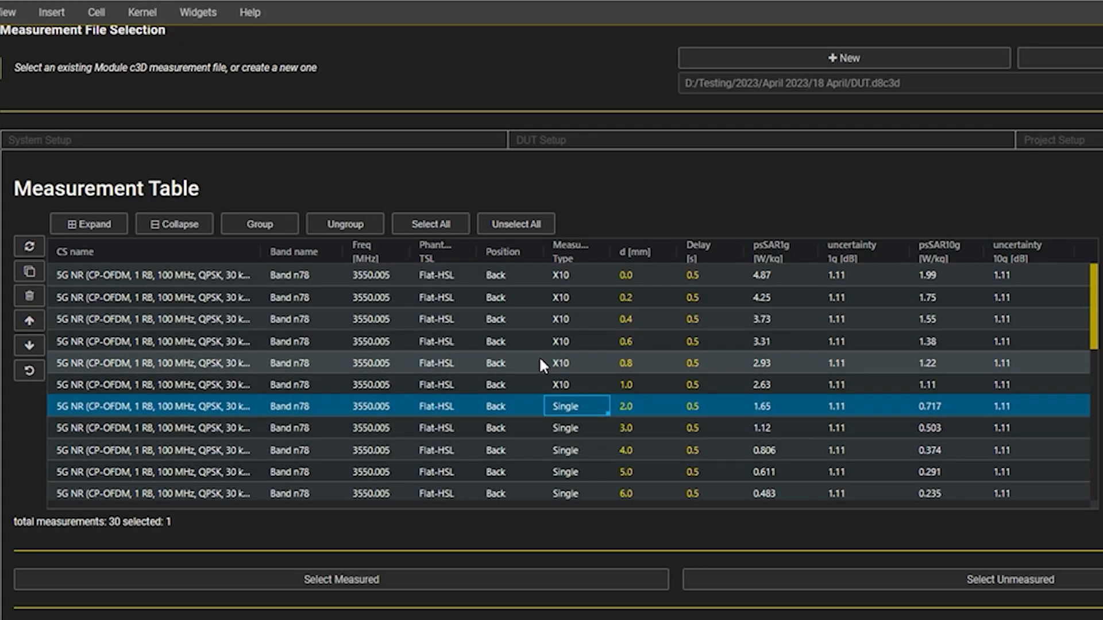
- Show the 2.0 mm measurement's SAR details, then view the generated test.html report
{"action": "left_click", "coordinate": [571, 275]}
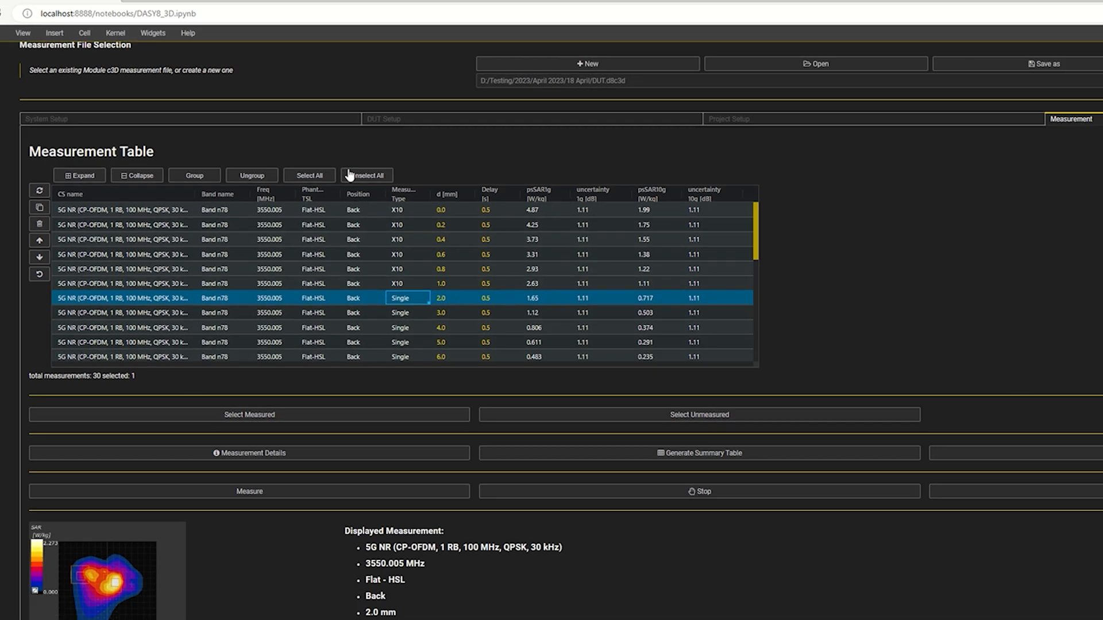
{"action": "left_click", "coordinate": [162, 10]}
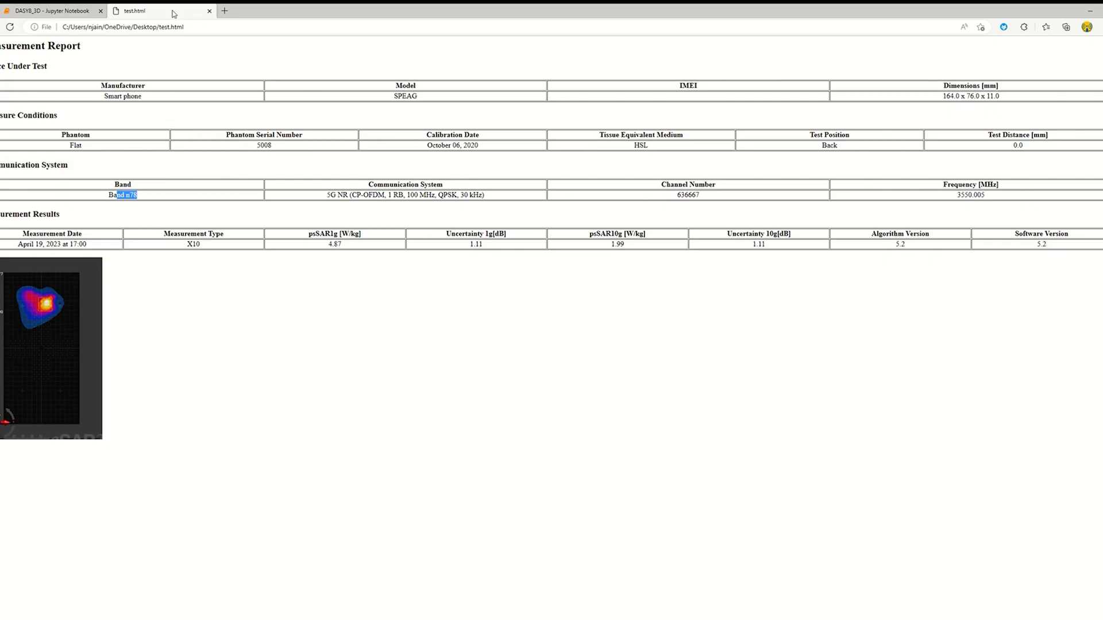
- Return to the notebook results and select the psSAR1g series in the Excel psSAR-vs-distance chart
{"action": "left_click", "coordinate": [53, 11]}
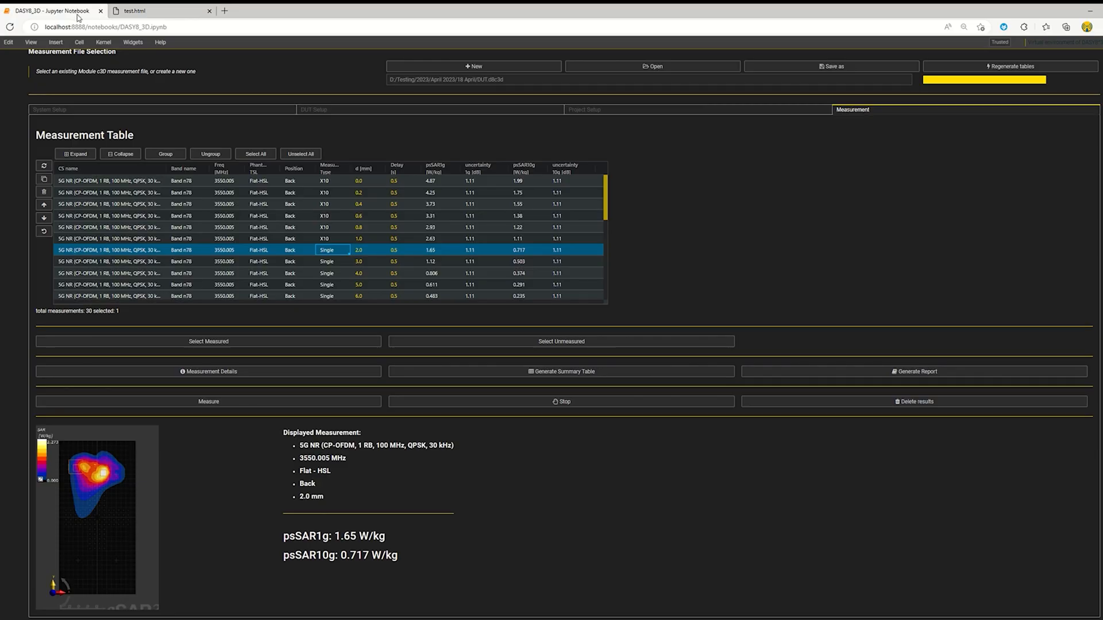
{"action": "mouse_move", "coordinate": [678, 593]}
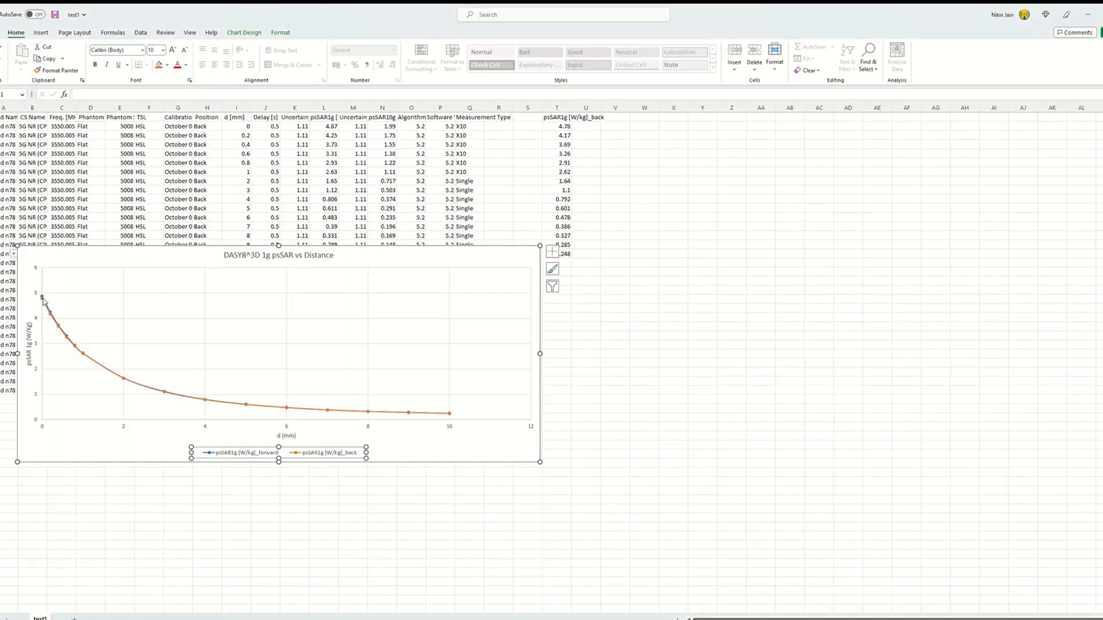
{"action": "left_click", "coordinate": [63, 317]}
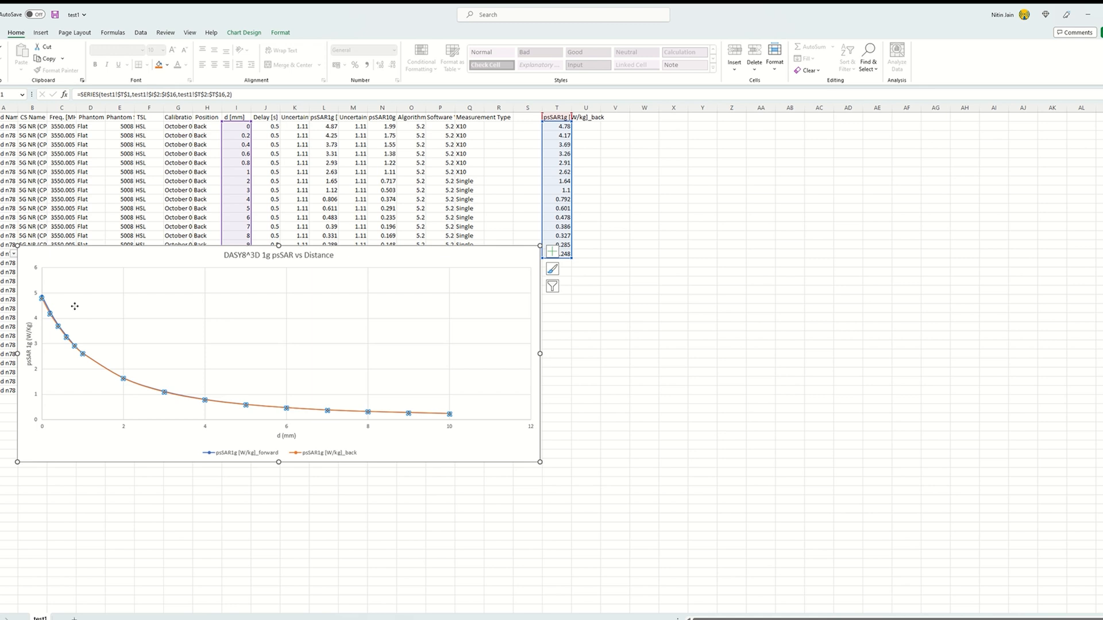